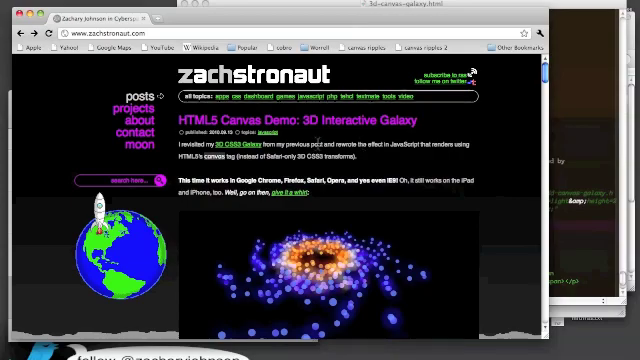
# - Drag on the 3D galaxy canvas to tilt the star cloud to a near edge-on view
pyautogui.scroll(-3)
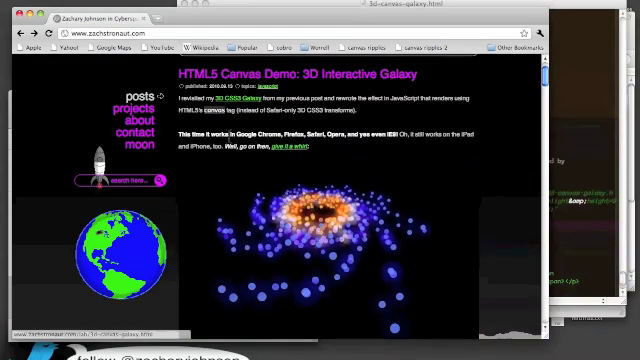
pyautogui.scroll(-3)
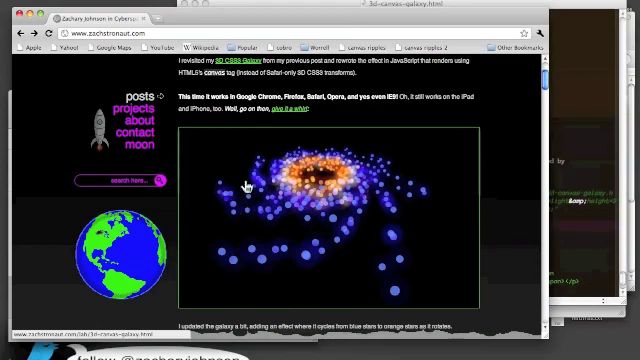
pyautogui.scroll(3)
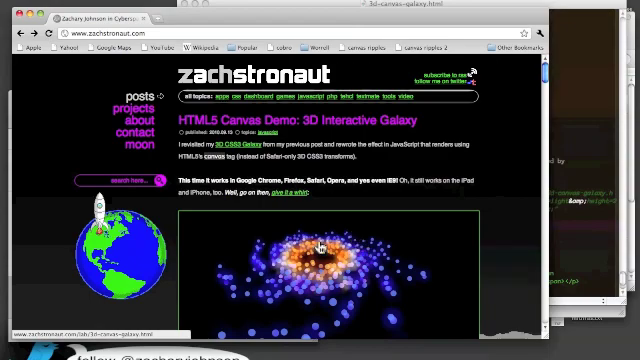
pyautogui.scroll(-3)
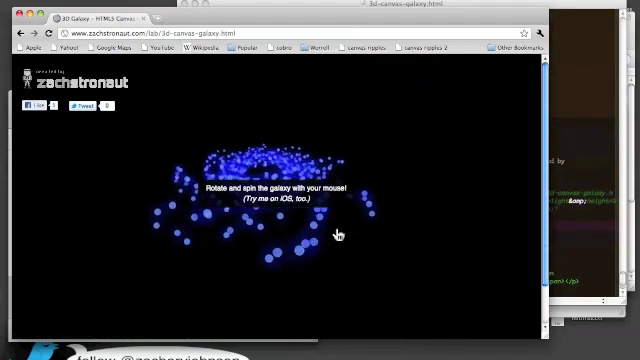
pyautogui.moveTo(340, 233); pyautogui.dragTo(285, 188)
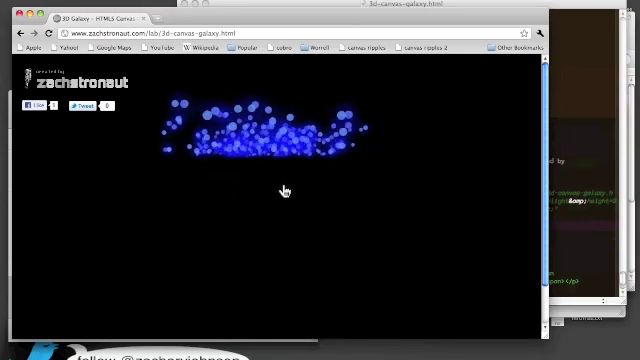